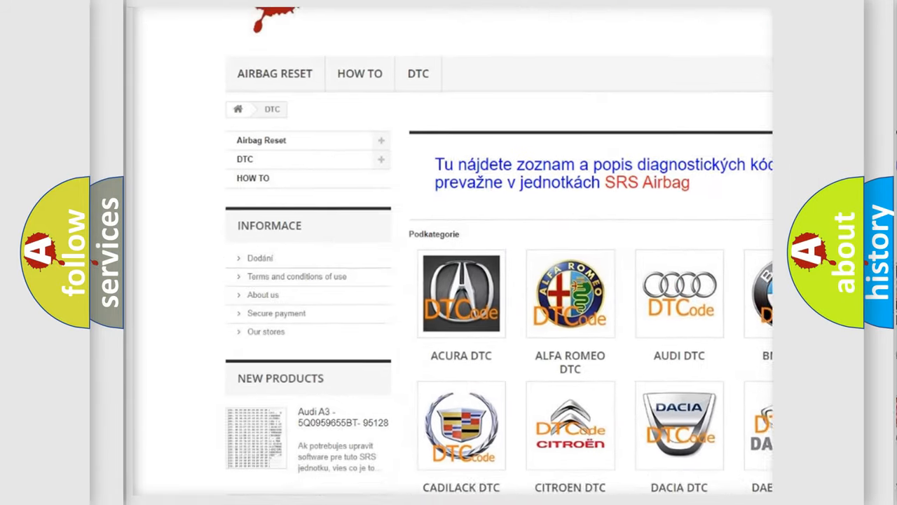
scroll(down, 3)
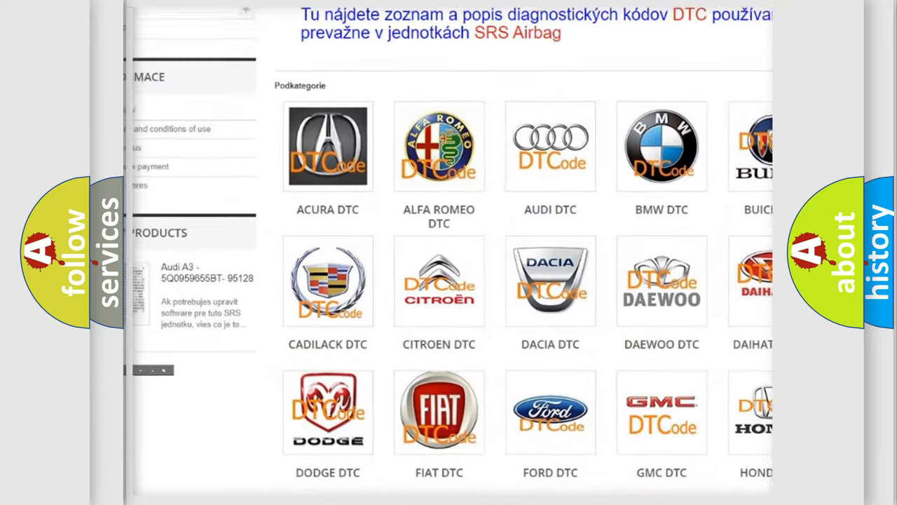